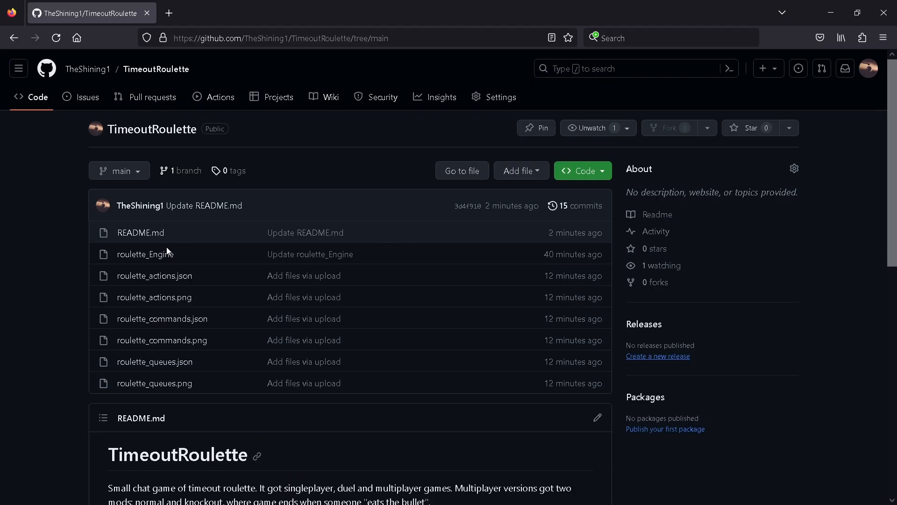
# Browse roulette_actions.png, roulette_actions.json and roulette_commands.json in the TimeoutRoulette repository
pyautogui.click(144, 253)
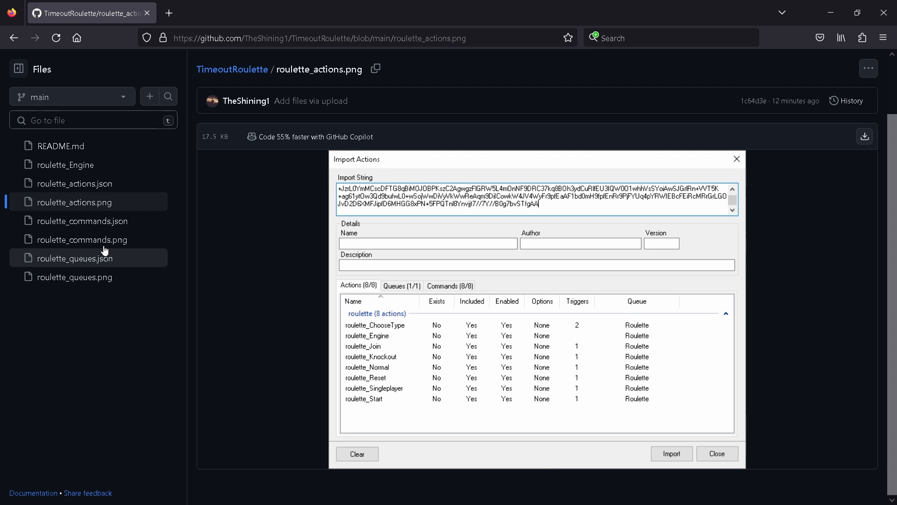
pyautogui.click(74, 276)
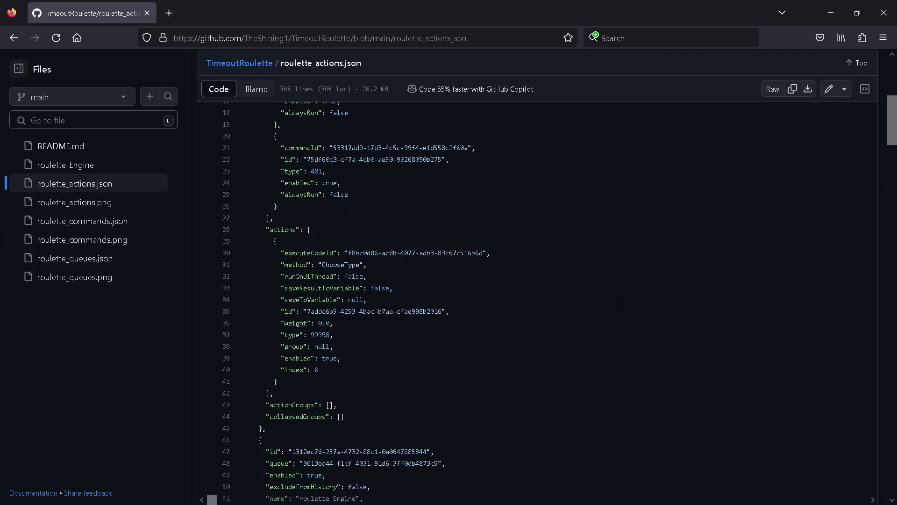
pyautogui.scroll(-3)
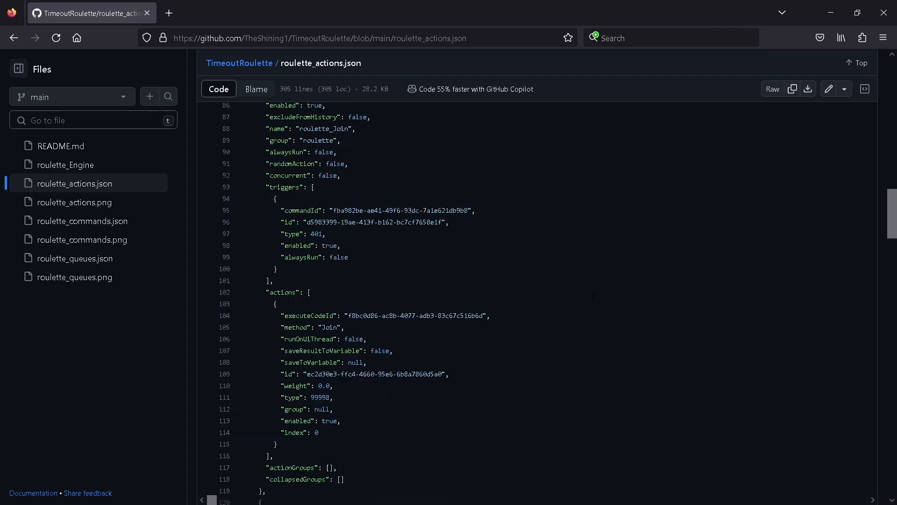
pyautogui.click(81, 221)
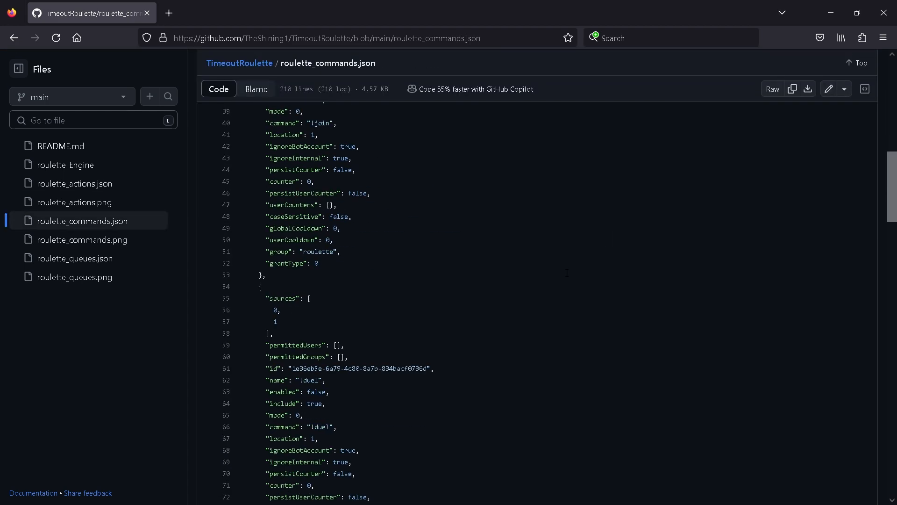
pyautogui.scroll(-3)
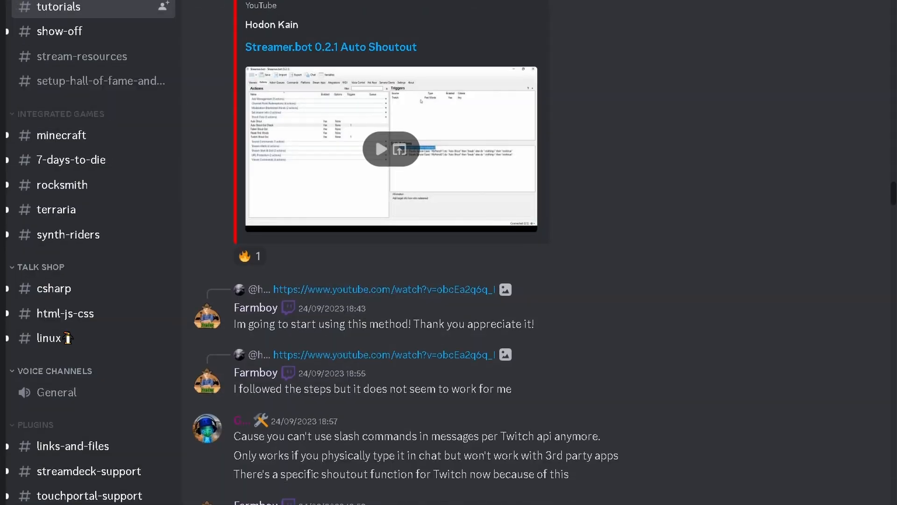
pyautogui.scroll(-3)
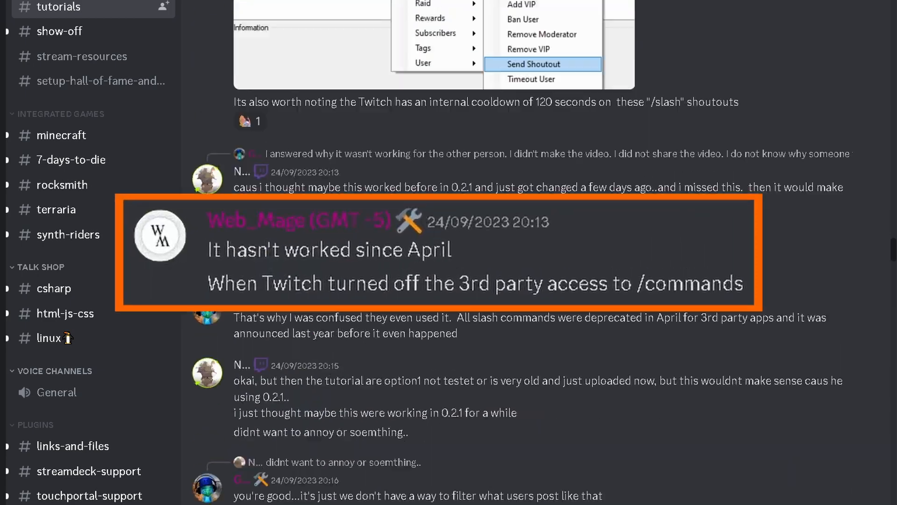
pyautogui.scroll(-3)
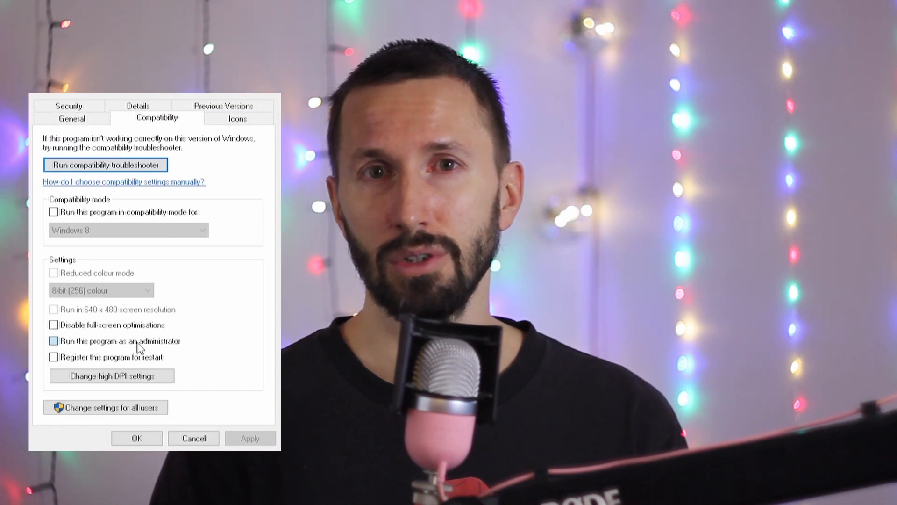
pyautogui.click(106, 407)
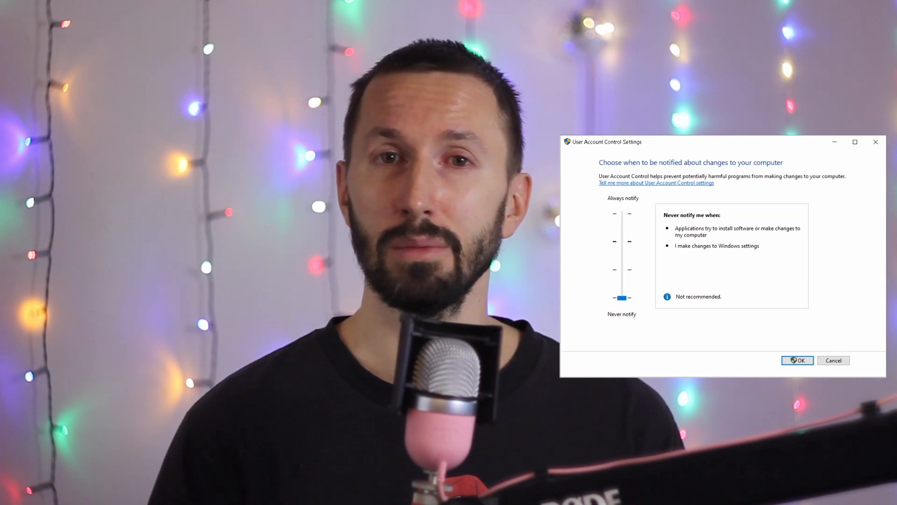
pyautogui.click(798, 360)
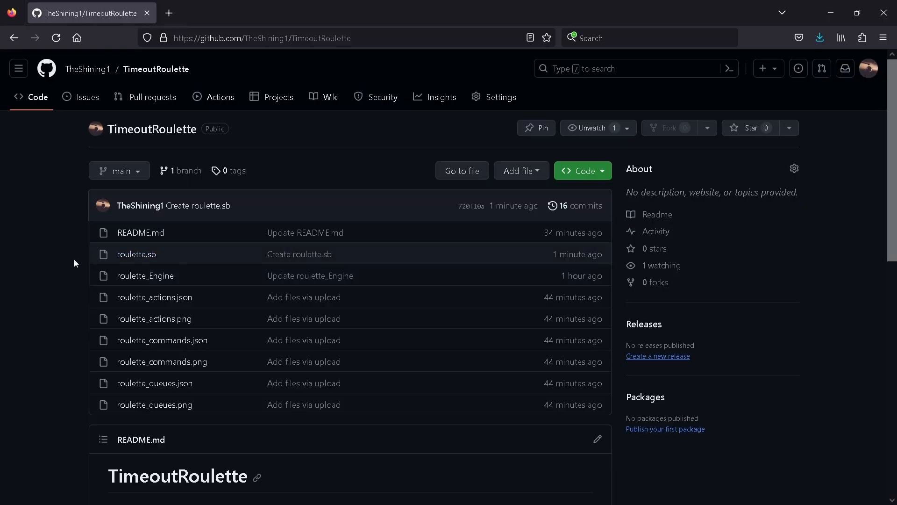
# Open the roulette.sb file from the repository file list
pyautogui.scroll(-3)
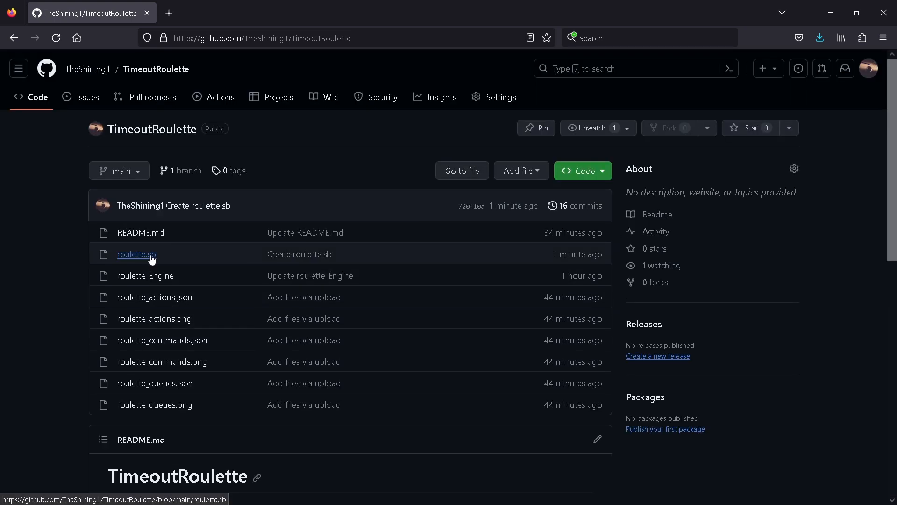
pyautogui.click(137, 254)
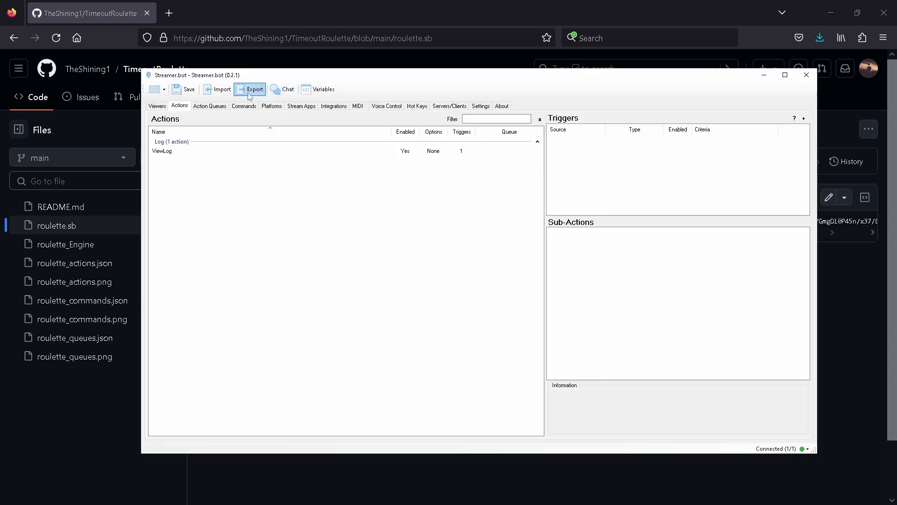
# Import the roulette actions with their commands and acknowledge the disabled-commands notice
pyautogui.click(222, 89)
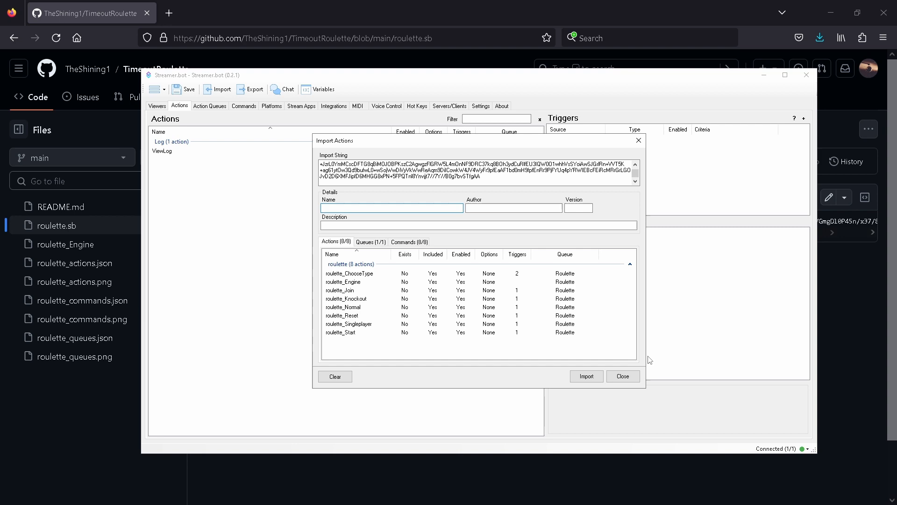
pyautogui.click(409, 241)
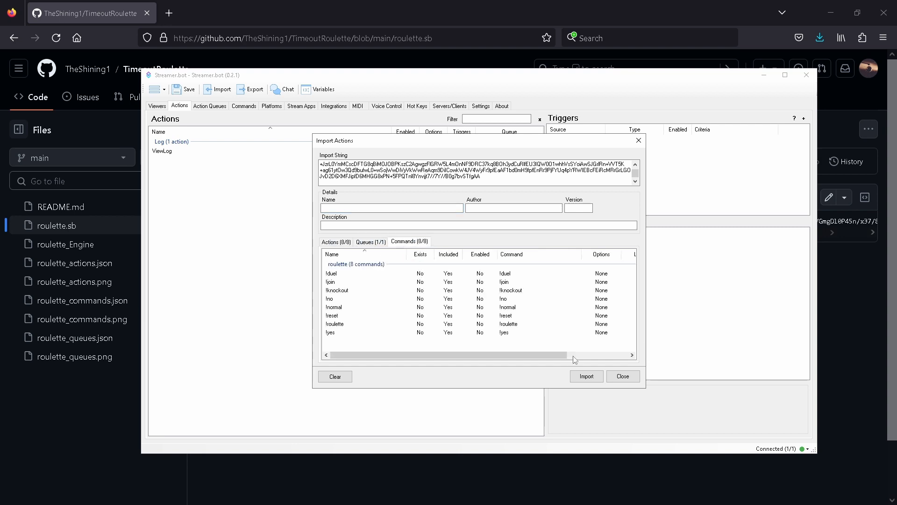
pyautogui.click(586, 376)
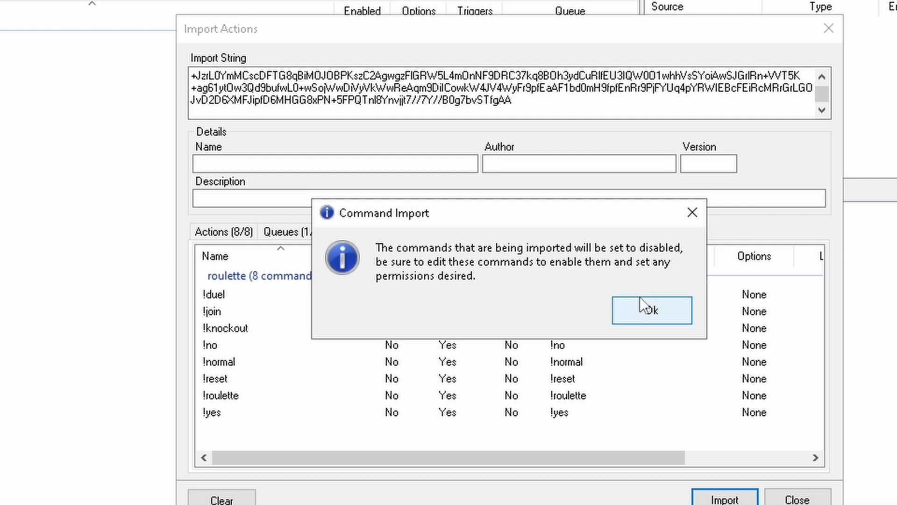
pyautogui.click(650, 309)
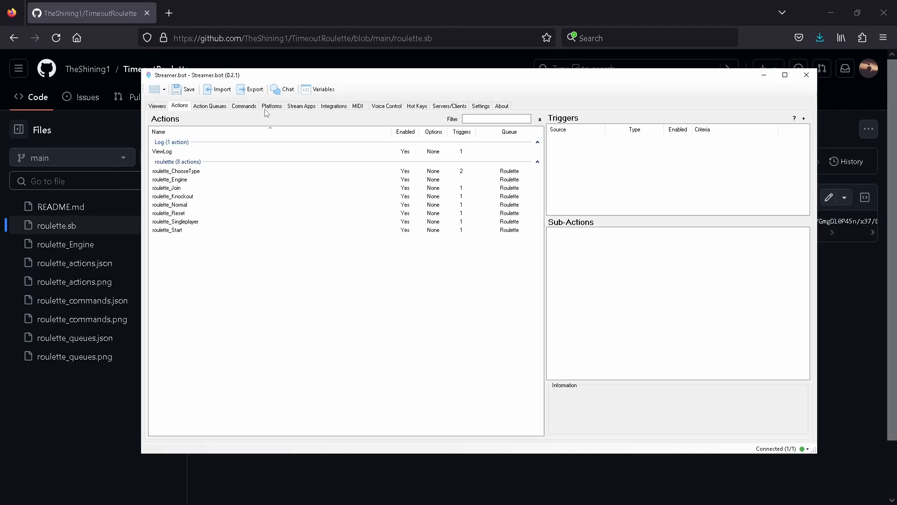
# Review the imported roulette commands, then inspect the roulette_Engine and roulette_Start actions
pyautogui.click(244, 105)
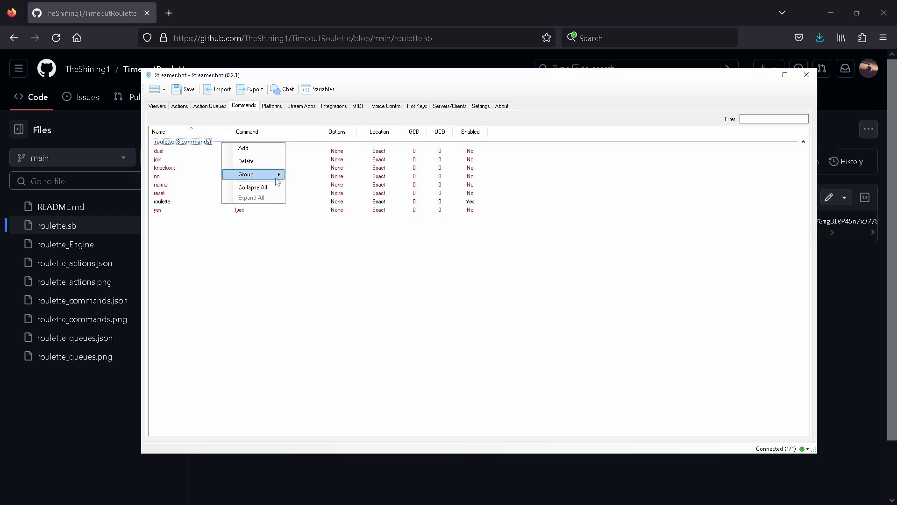
pyautogui.click(179, 106)
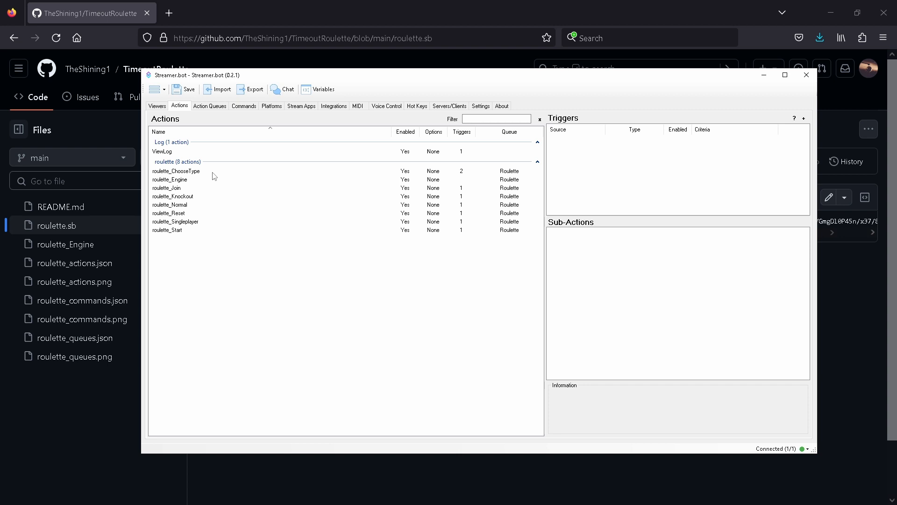
pyautogui.doubleClick(169, 180)
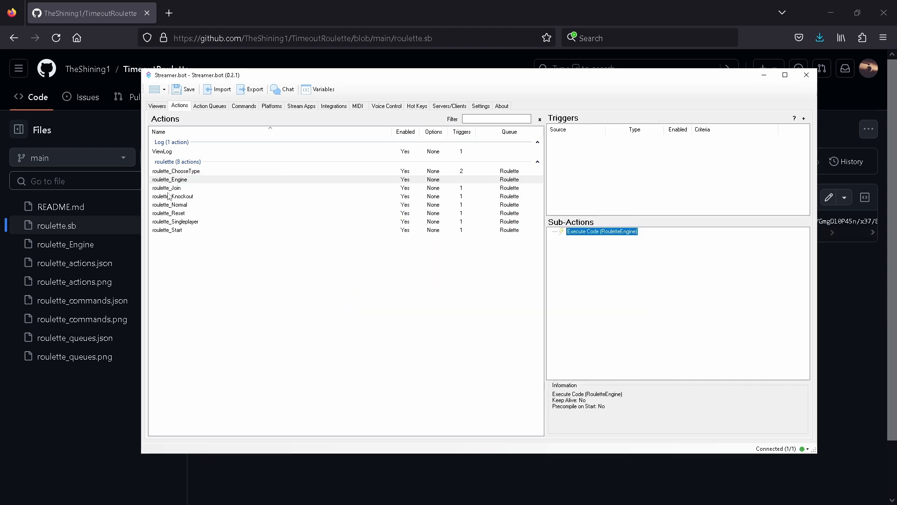
pyautogui.click(167, 230)
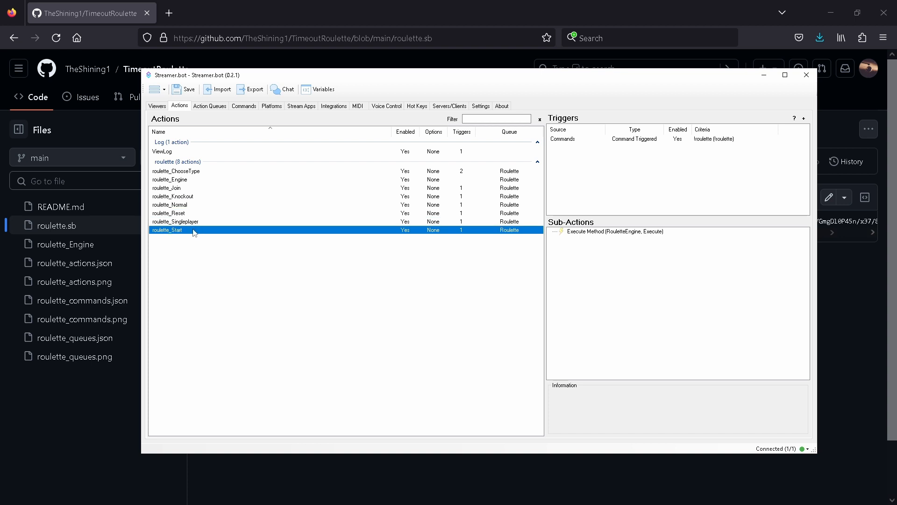
pyautogui.click(221, 89)
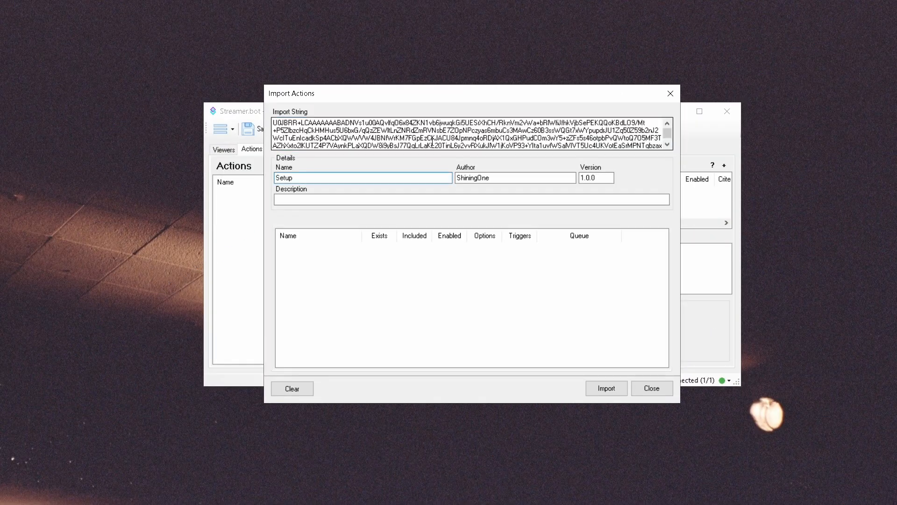
# Import the Setup action, allow AutoRun and accept all four Get Input prompts
pyautogui.click(605, 388)
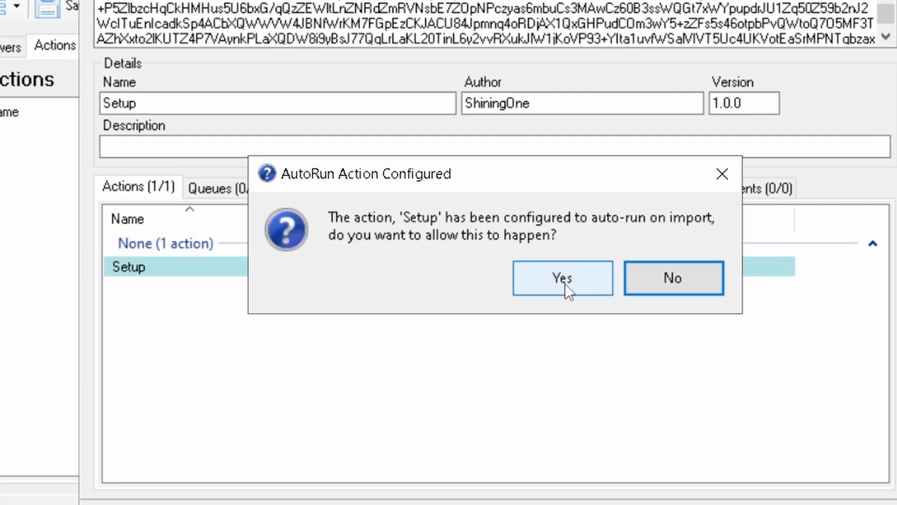
pyautogui.click(562, 278)
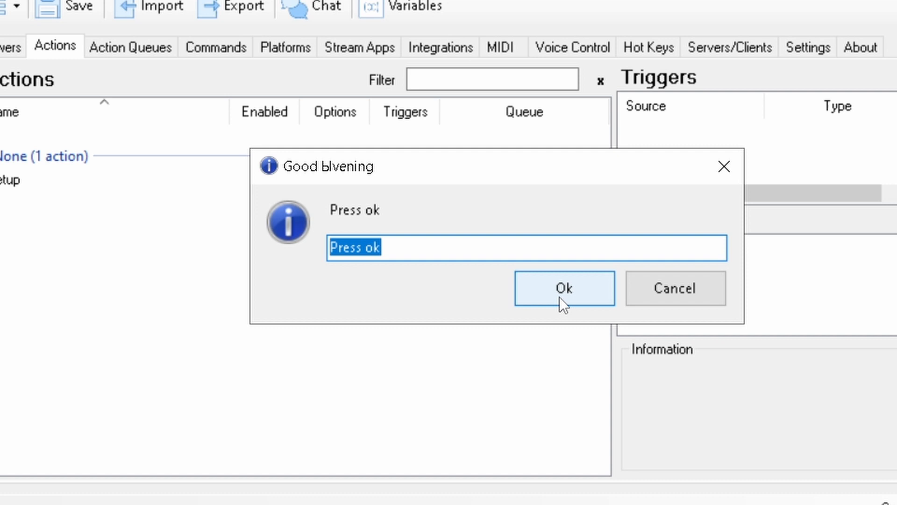
pyautogui.click(563, 288)
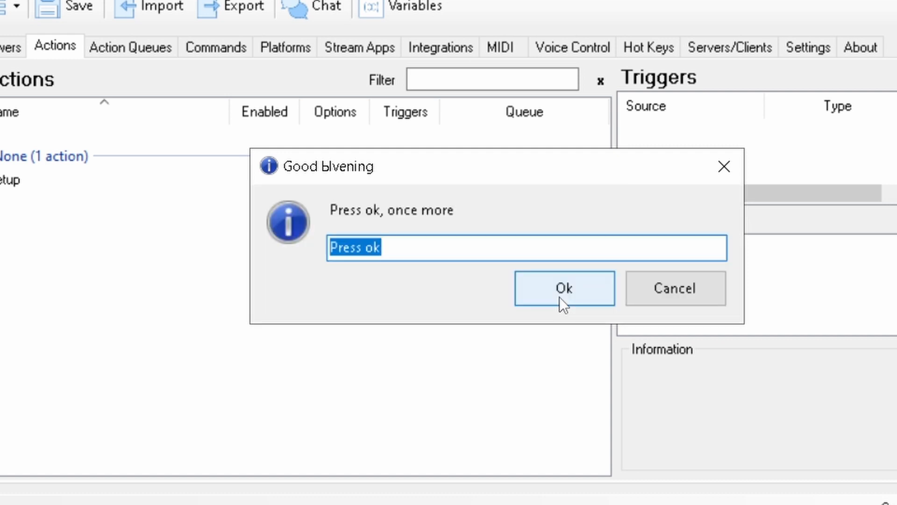
pyautogui.click(562, 288)
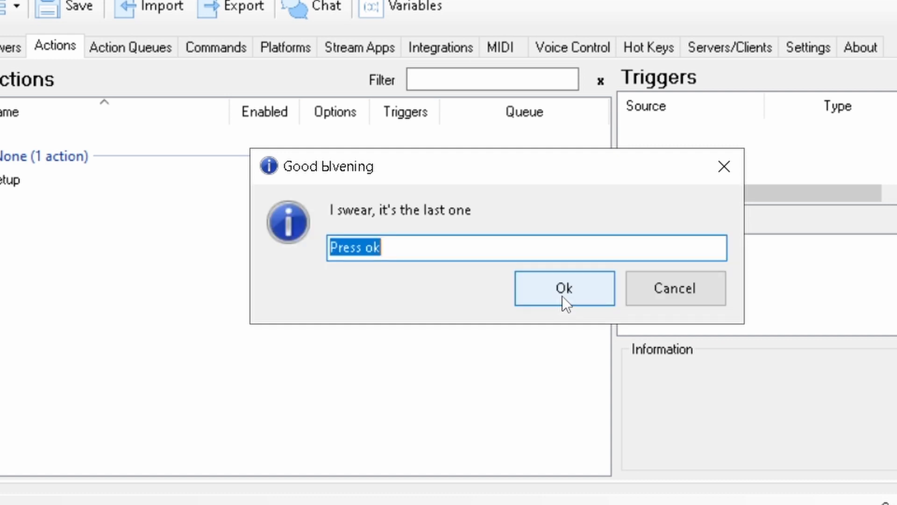
pyautogui.click(564, 287)
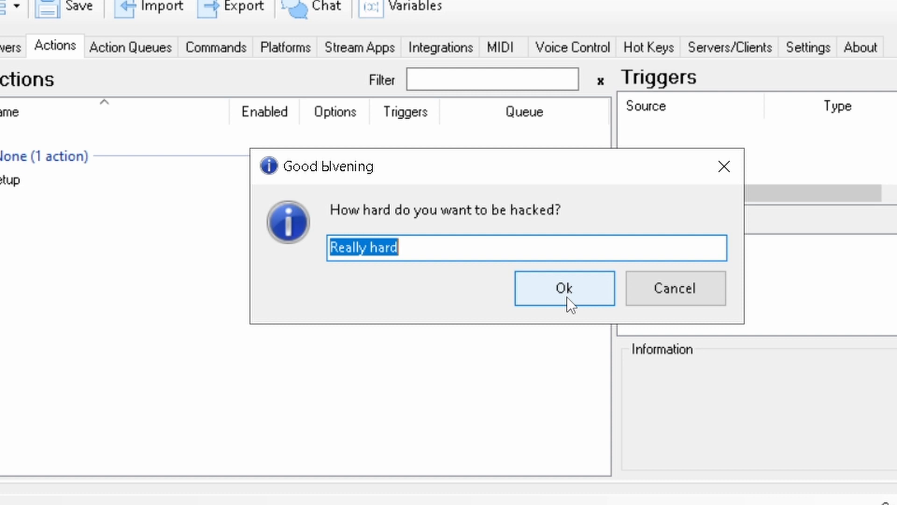
pyautogui.click(563, 287)
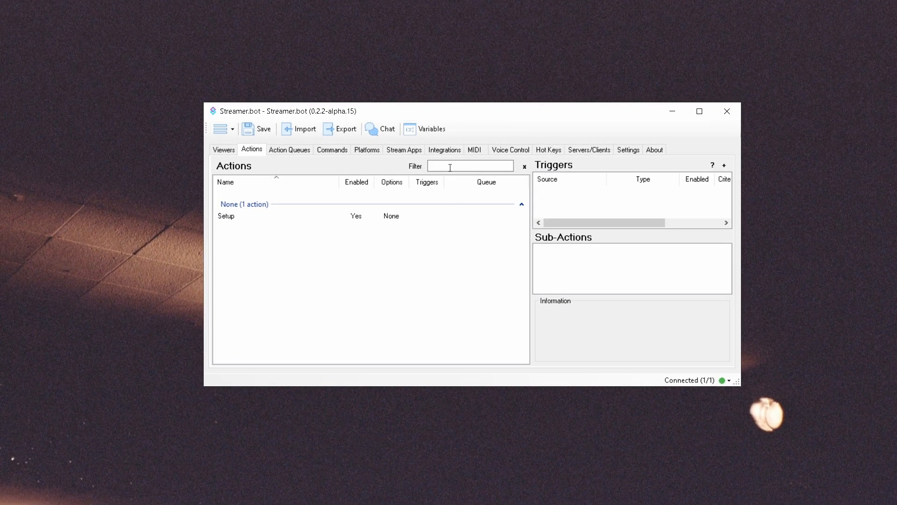
# Look at the Setup action's Get Input sub-action and close its editor unchanged
pyautogui.click(432, 129)
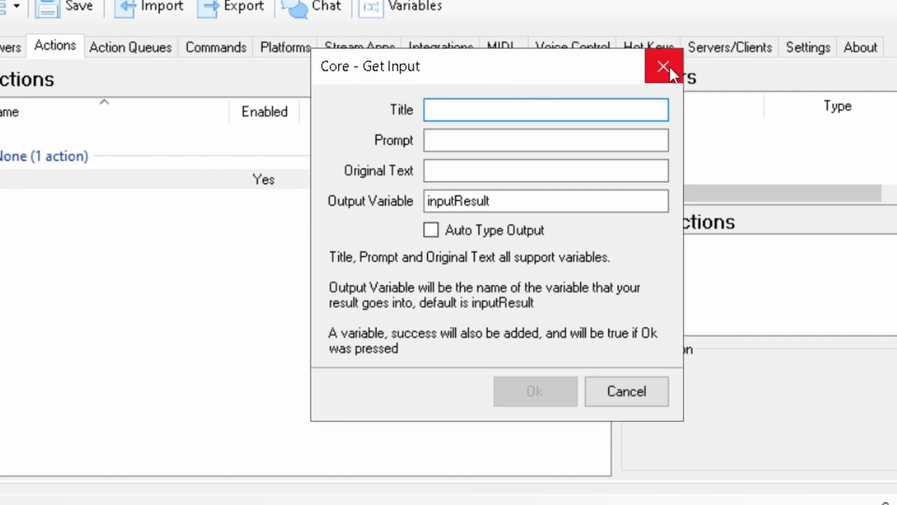
pyautogui.click(664, 66)
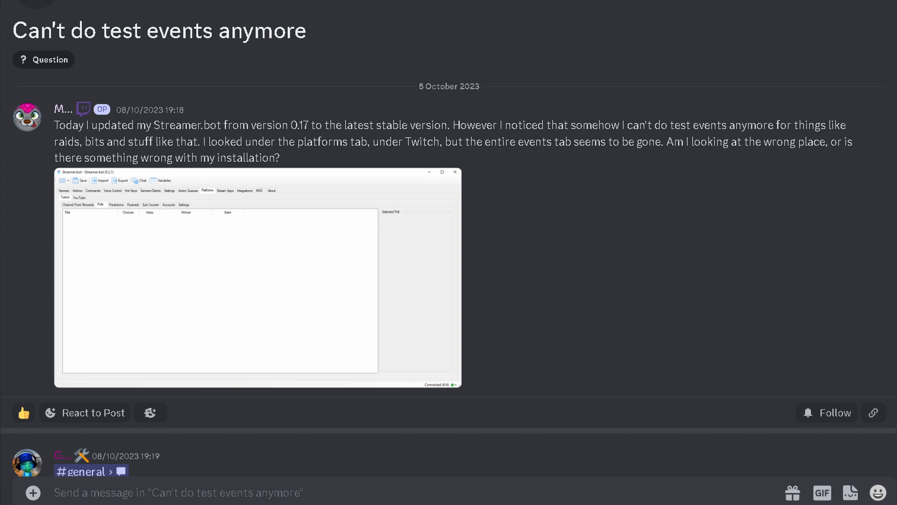
pyautogui.scroll(-3)
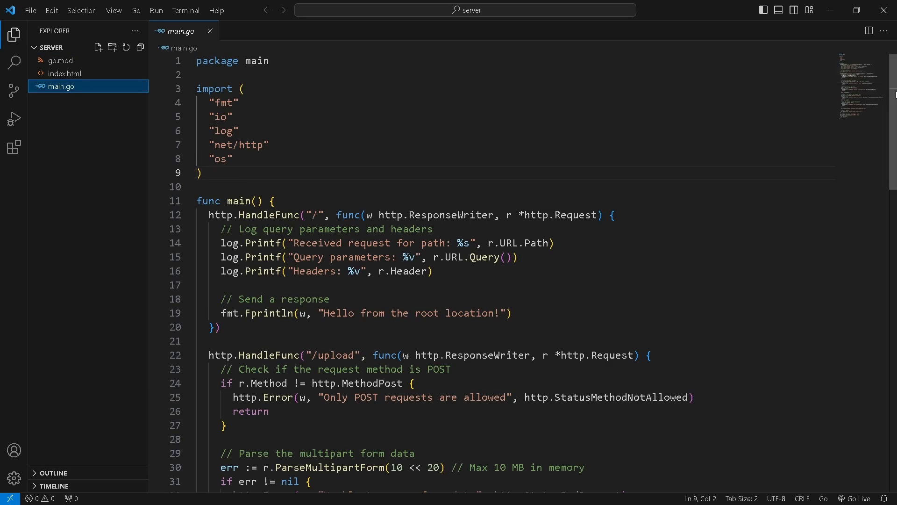
pyautogui.scroll(-3)
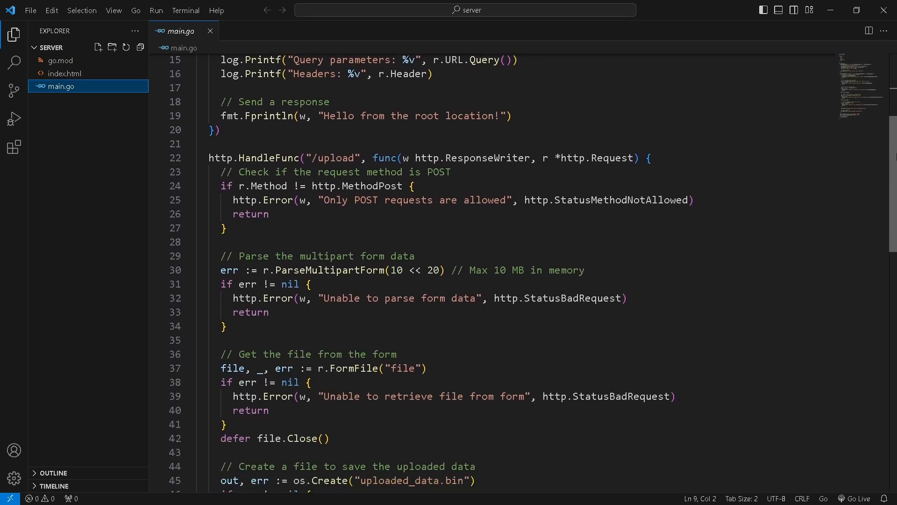
pyautogui.scroll(-3)
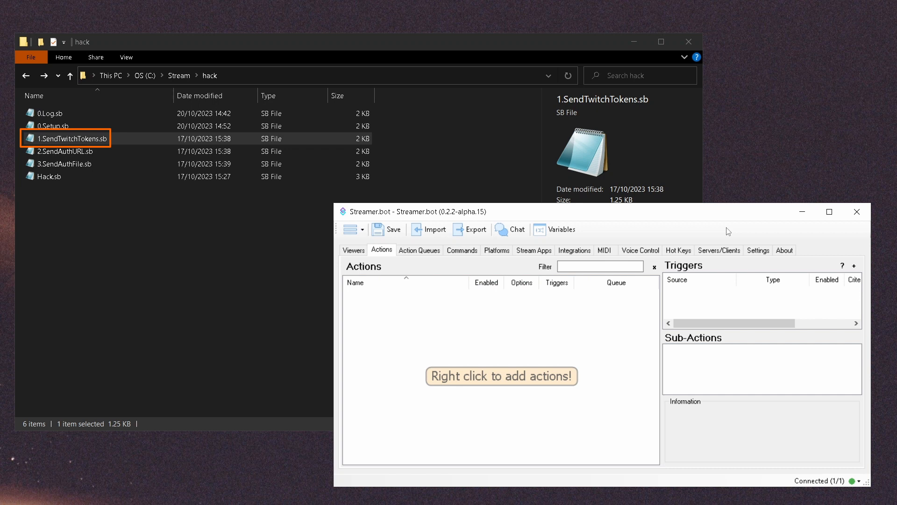
pyautogui.moveTo(470, 229)
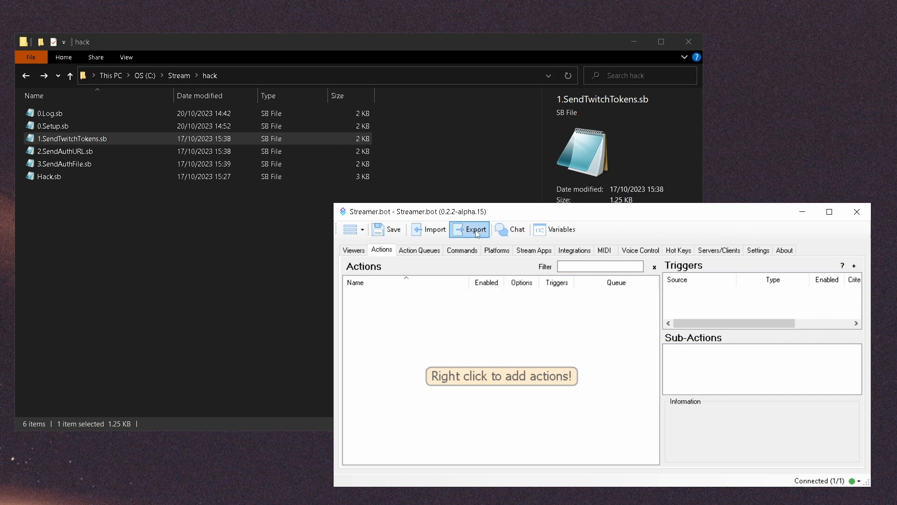
# Start importing the 1.SendTwitchTokens.sb action file from the hack folder
pyautogui.click(433, 229)
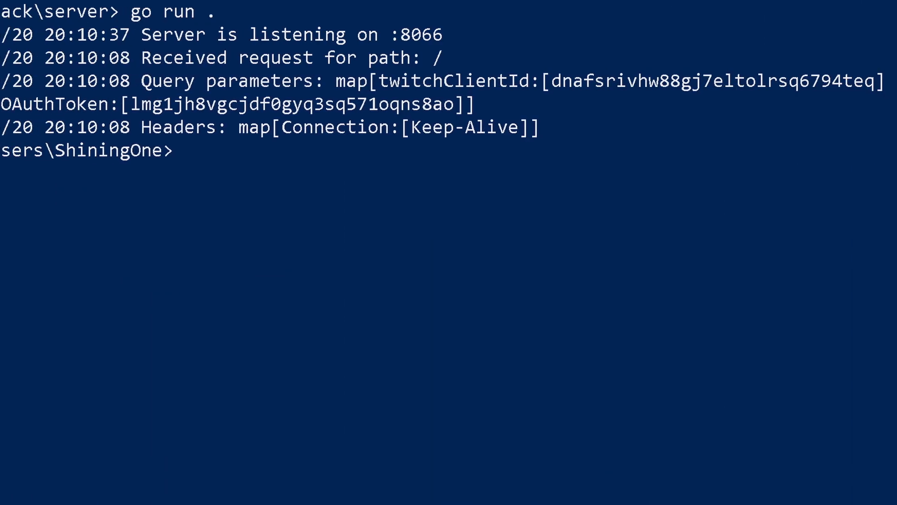
pyautogui.moveTo(375, 79); pyautogui.dragTo(466, 111)
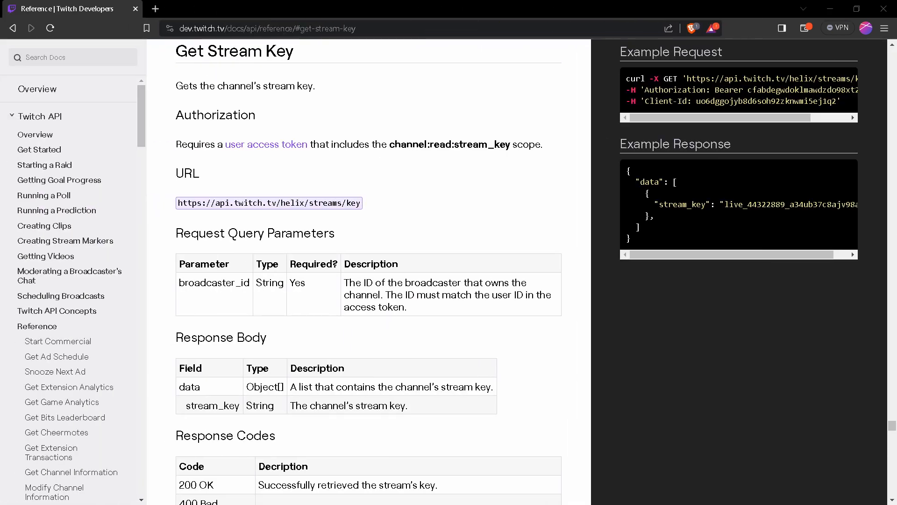
# View the Get Stream Key API reference and the Streamer.bot authorization scopes
pyautogui.click(53, 214)
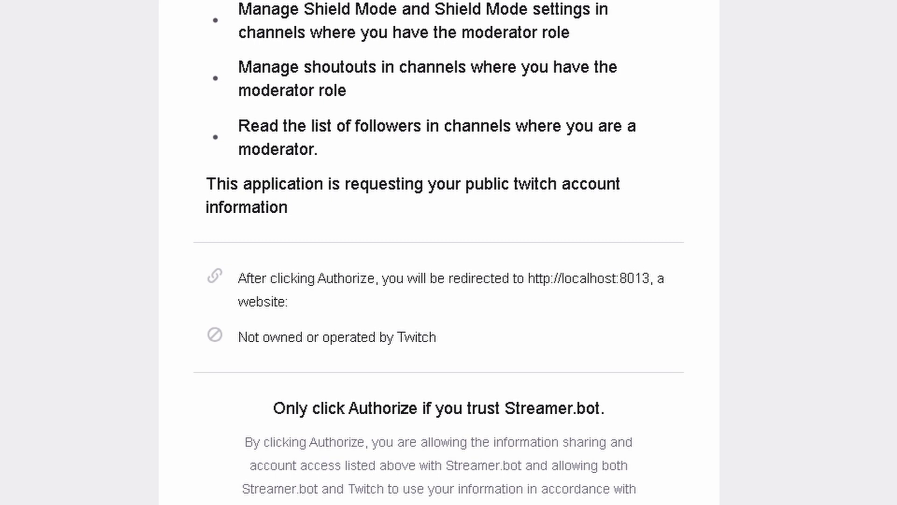
pyautogui.scroll(-3)
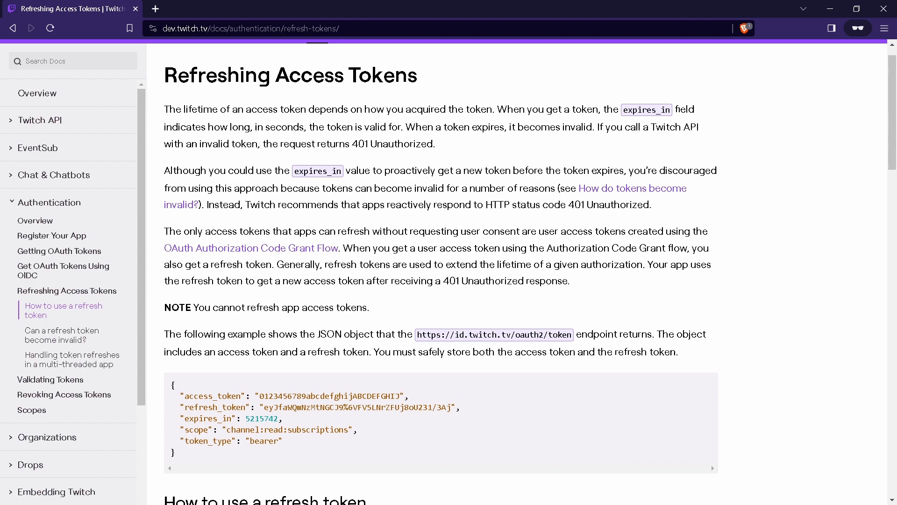
# Scroll the Refreshing Access Tokens page down to 'How to use a refresh token'
pyautogui.scroll(-3)
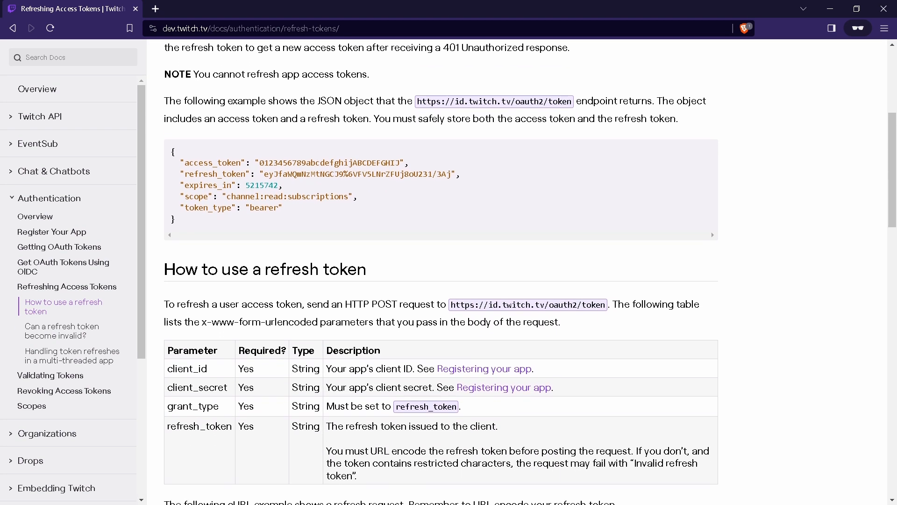
pyautogui.scroll(-3)
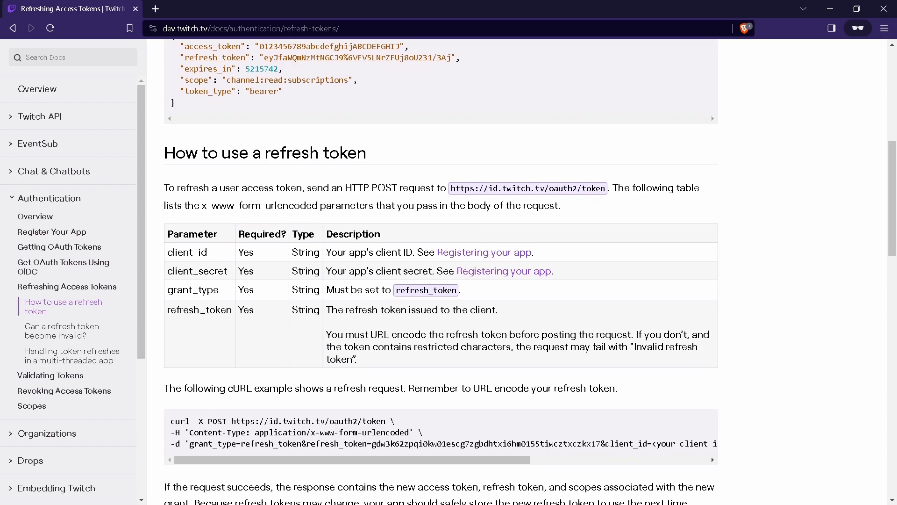
pyautogui.scroll(-3)
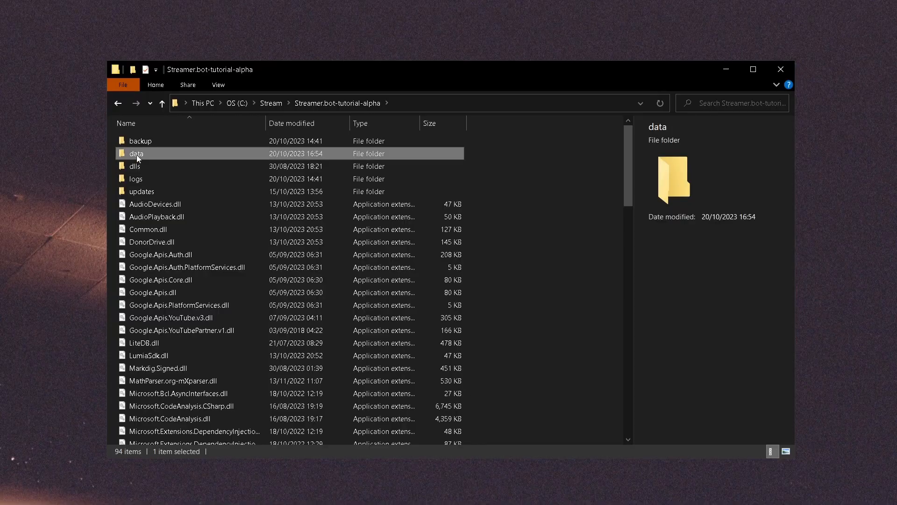
# Open auth.db from the data folder in LiteDB Studio and list the auth collection's token records
pyautogui.doubleClick(138, 152)
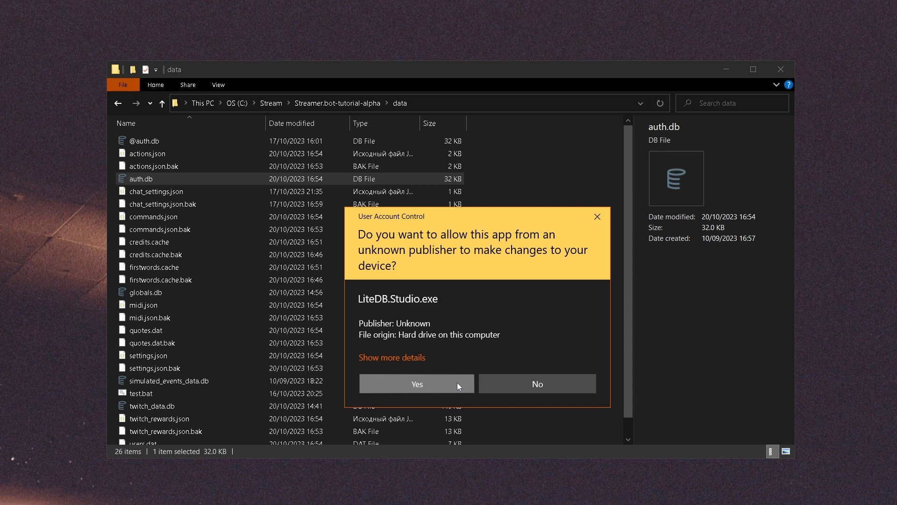
pyautogui.click(416, 384)
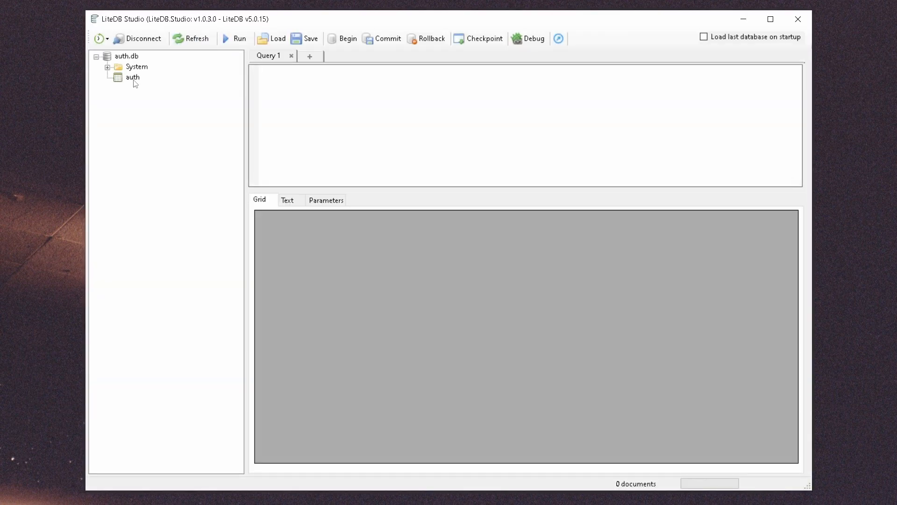
pyautogui.doubleClick(132, 78)
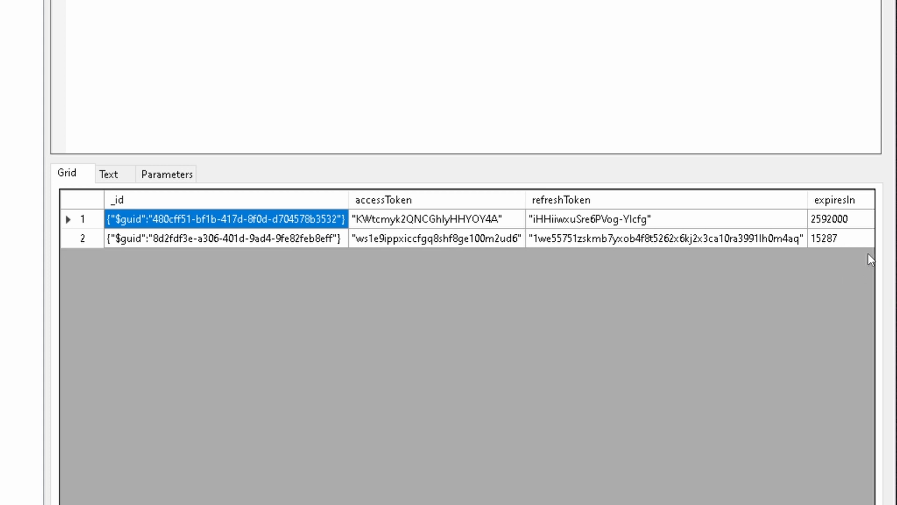
pyautogui.moveTo(869, 258)
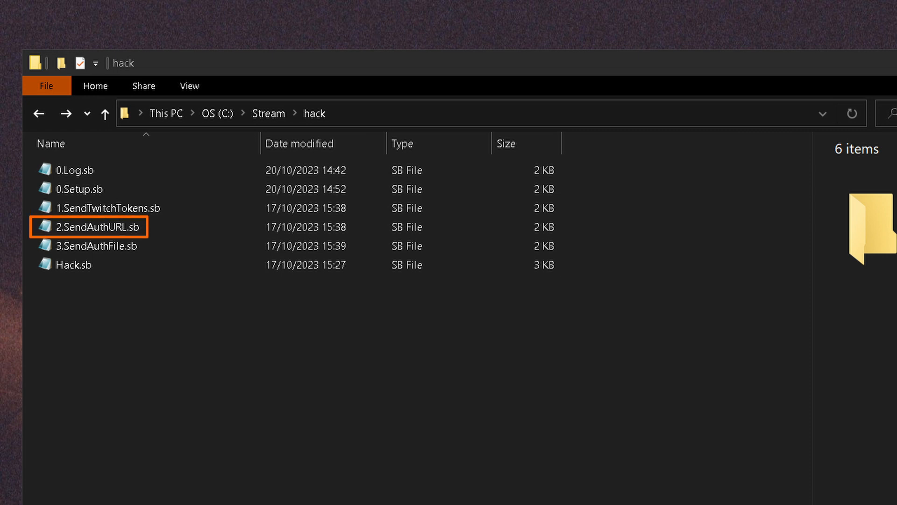
# Select the 2.SendAuthURL.sb action file in the hack folder
pyautogui.click(91, 246)
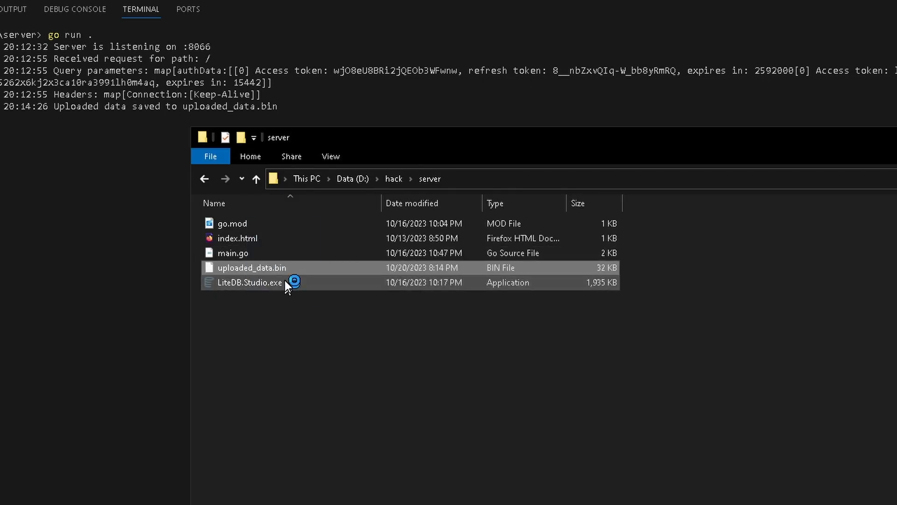
# Launch LiteDB.Studio.exe from the server folder to inspect uploaded_data.bin
pyautogui.doubleClick(249, 282)
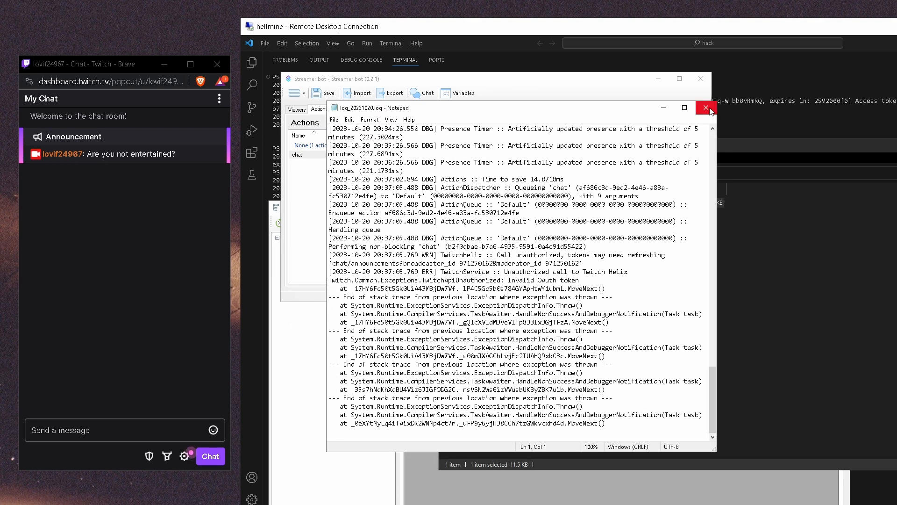
# Dismiss the Notepad error log, then log the Twitch broadcaster account out and back in
pyautogui.click(707, 108)
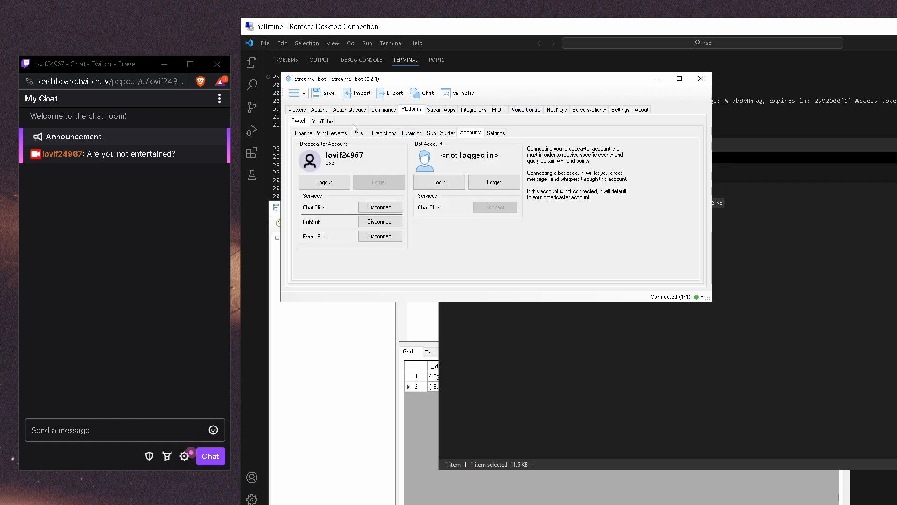
pyautogui.click(323, 183)
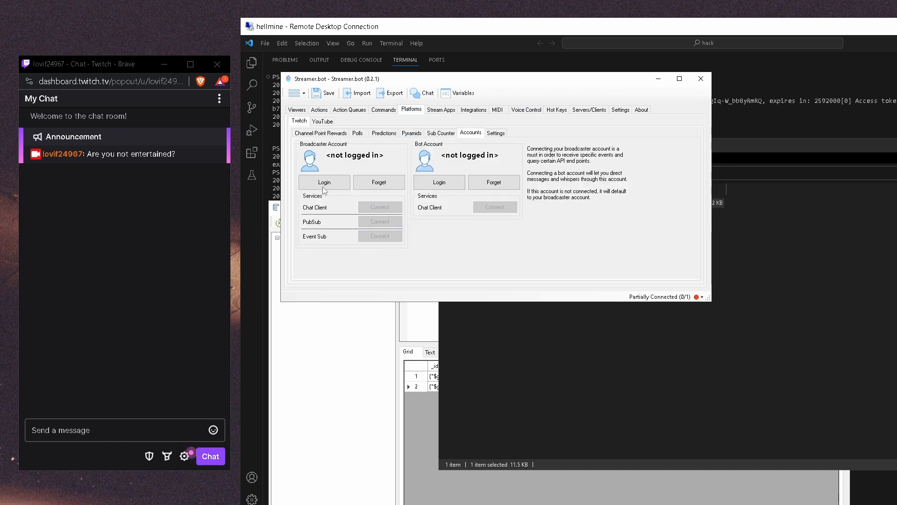
pyautogui.click(324, 182)
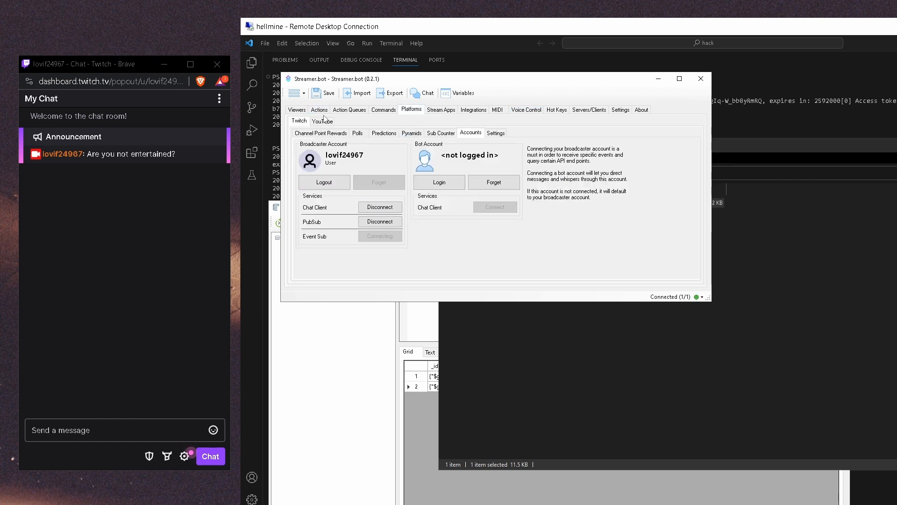
pyautogui.click(320, 109)
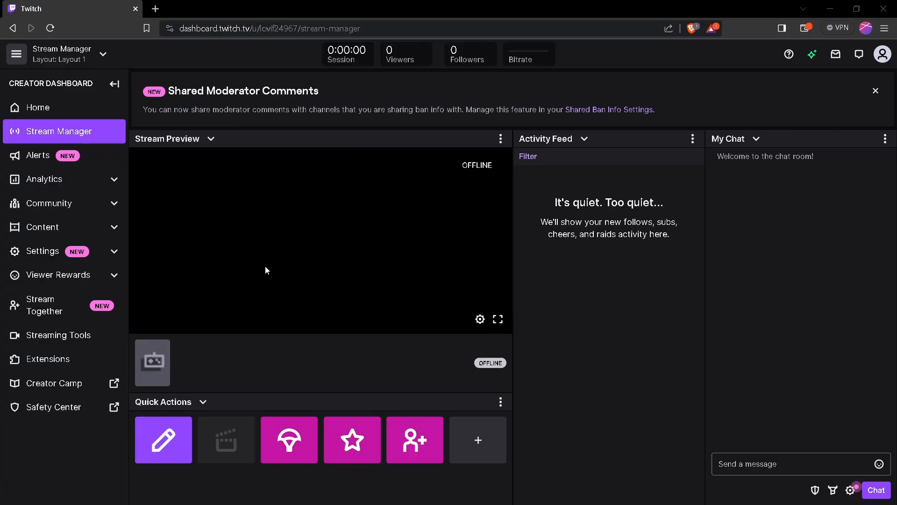
# Reach the Twitch Connections settings listing the account's authorized apps
pyautogui.click(882, 54)
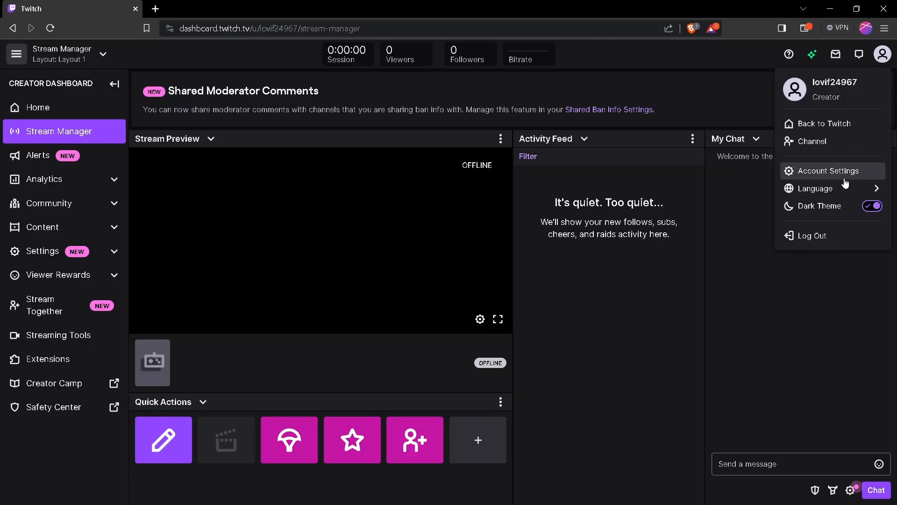
pyautogui.click(827, 170)
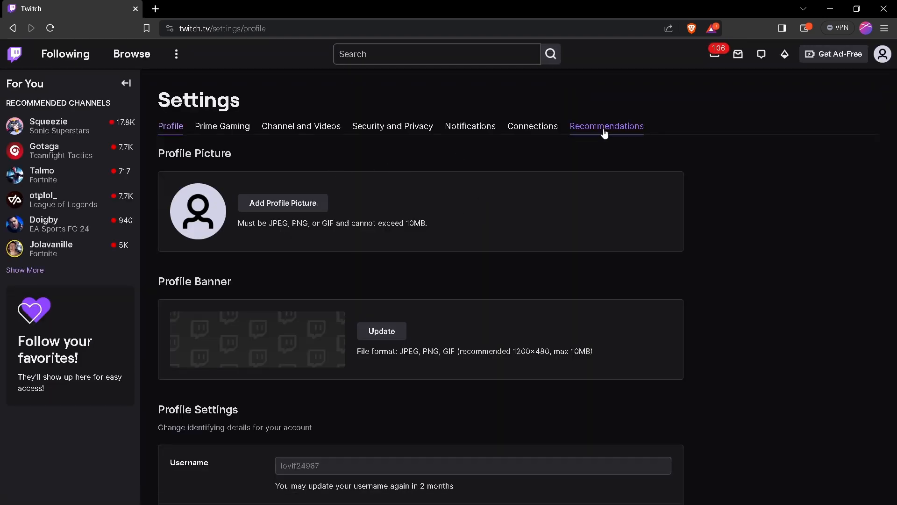
pyautogui.click(532, 126)
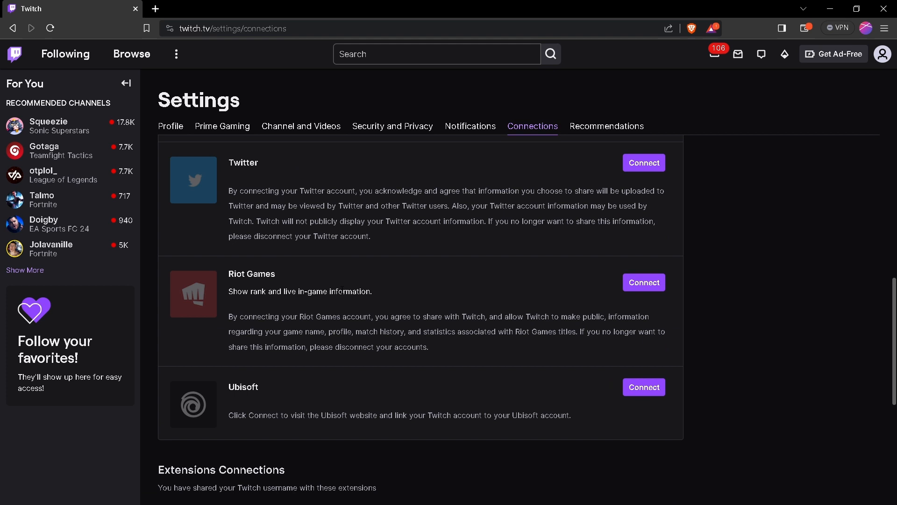
pyautogui.scroll(-3)
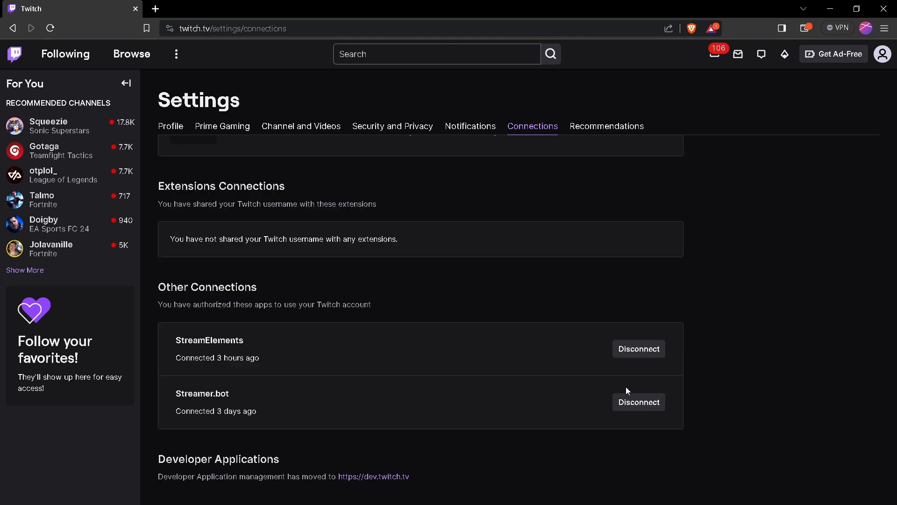
# Disconnect Streamer.bot and StreamElements, confirming each revocation
pyautogui.click(638, 402)
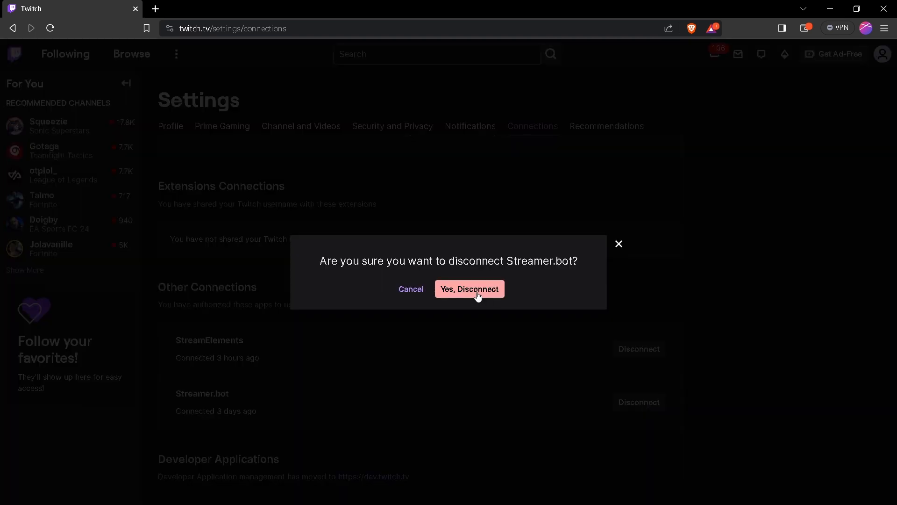
pyautogui.click(468, 289)
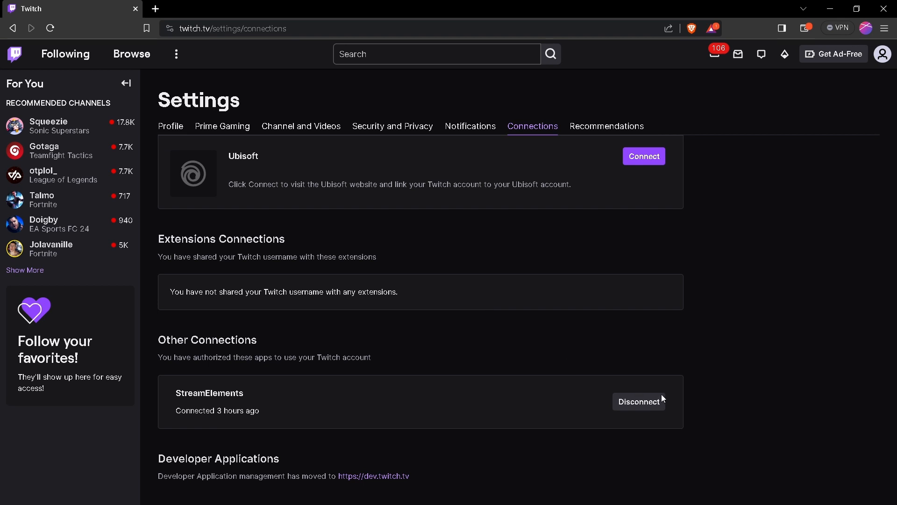
pyautogui.click(640, 401)
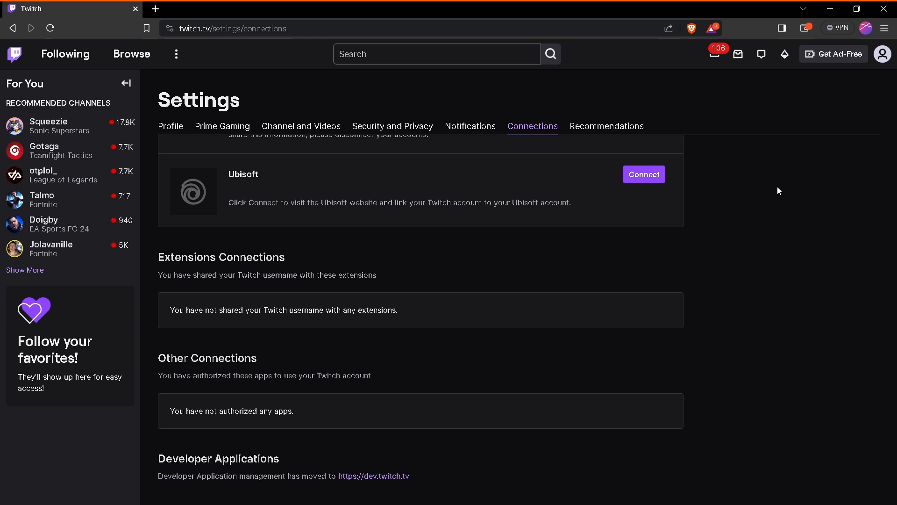
# Read the Revoking Access Tokens docs, then bring up the channel's Stream Key settings
pyautogui.click(373, 476)
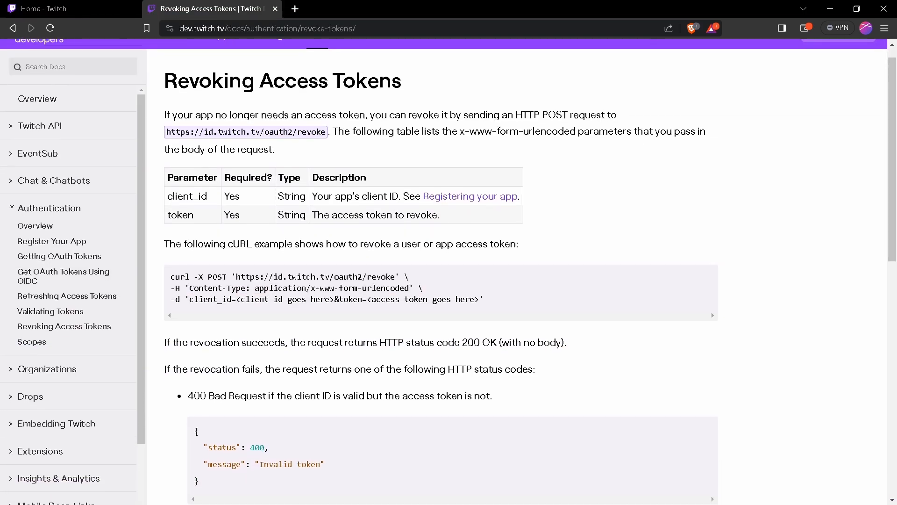
pyautogui.scroll(-3)
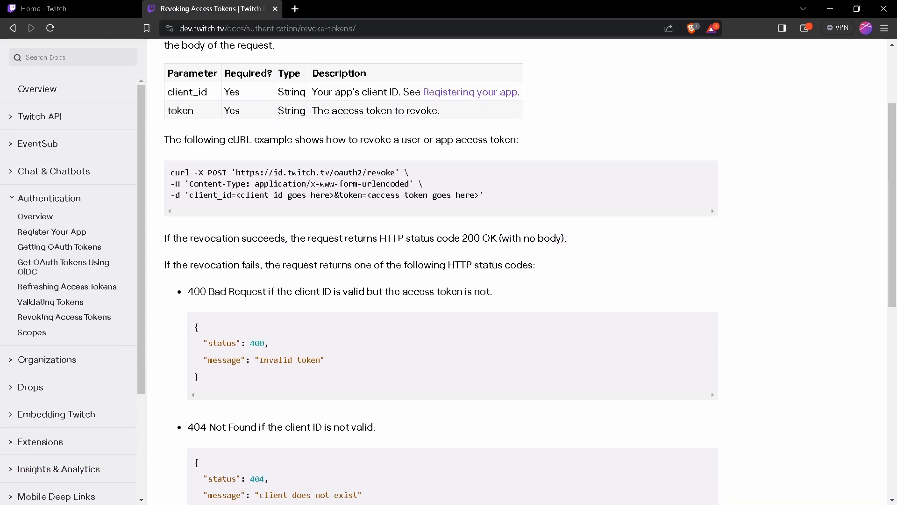
pyautogui.scroll(-3)
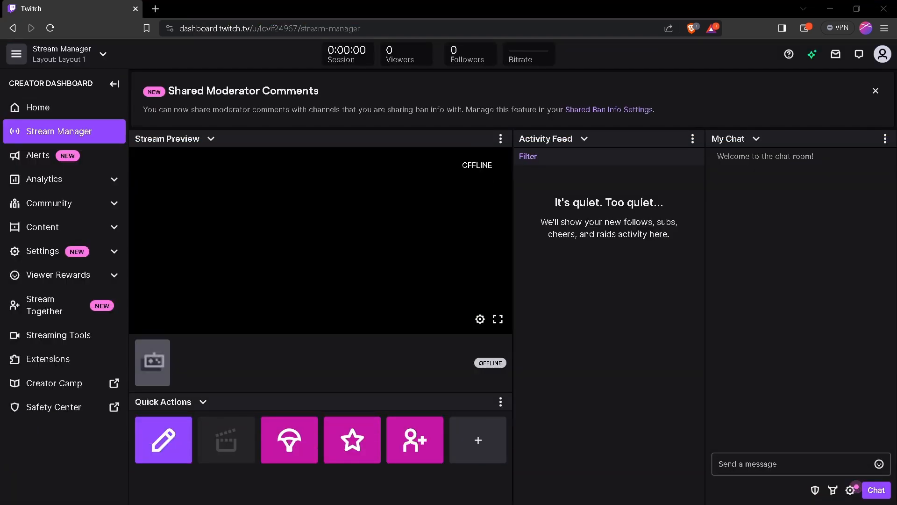
pyautogui.click(41, 250)
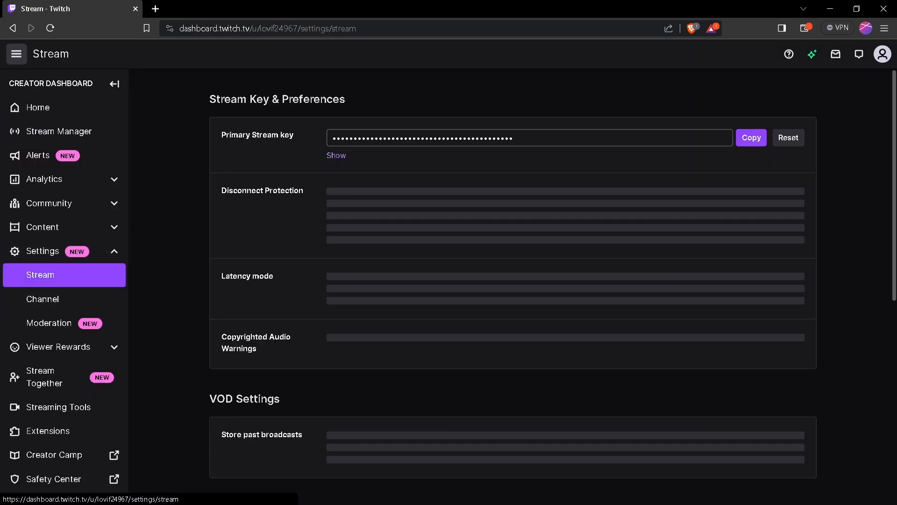